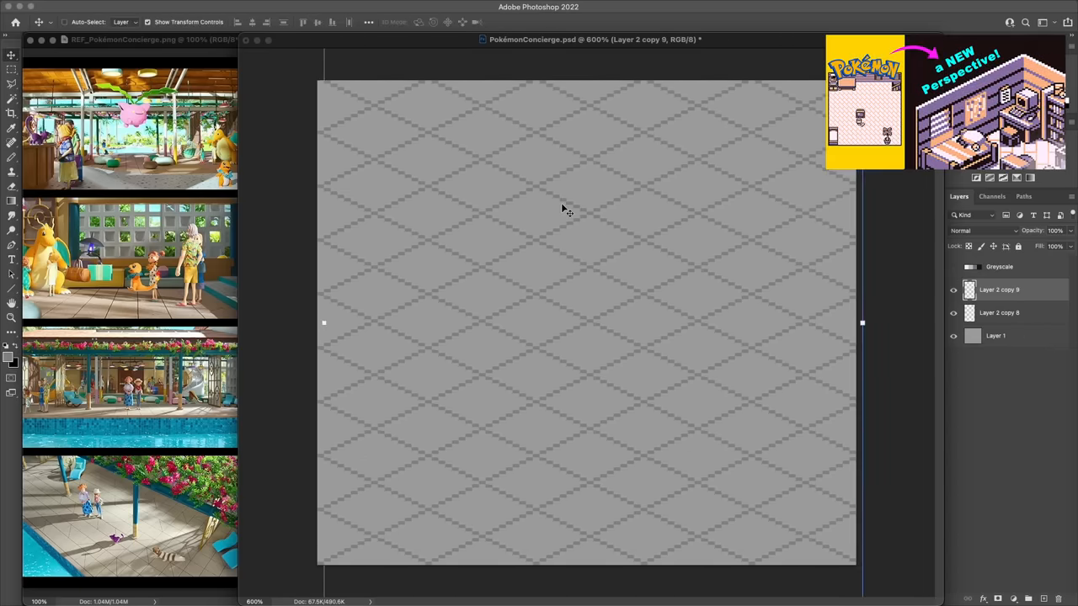
- Place the Red trainer sprite onto the isometric diamond floor grid
{"action": "left_click", "coordinate": [12, 69]}
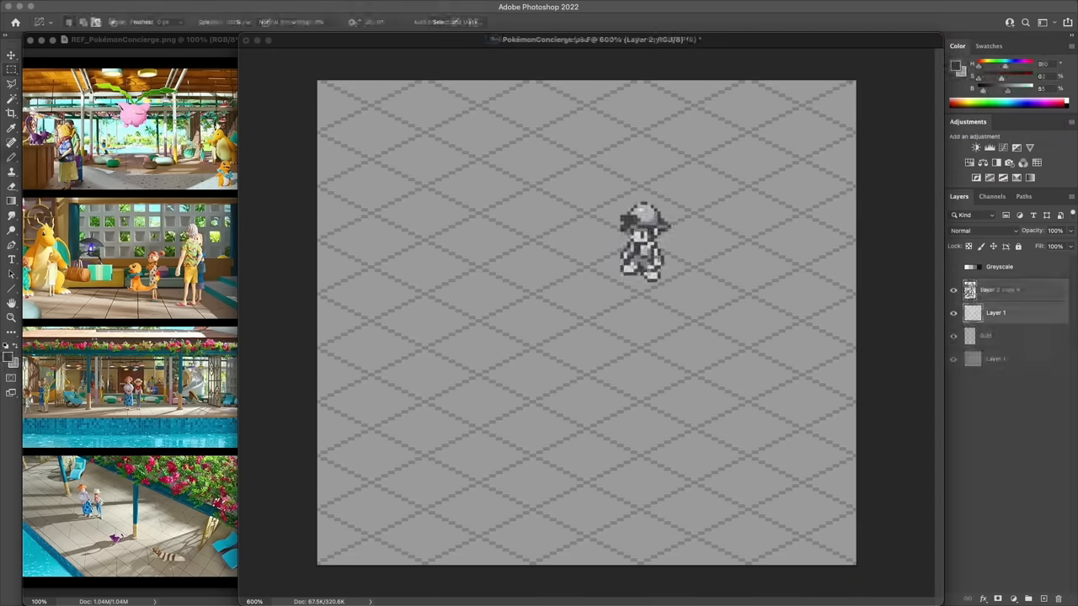
{"action": "left_click_drag", "start_coordinate": [324, 291], "coordinate": [741, 82]}
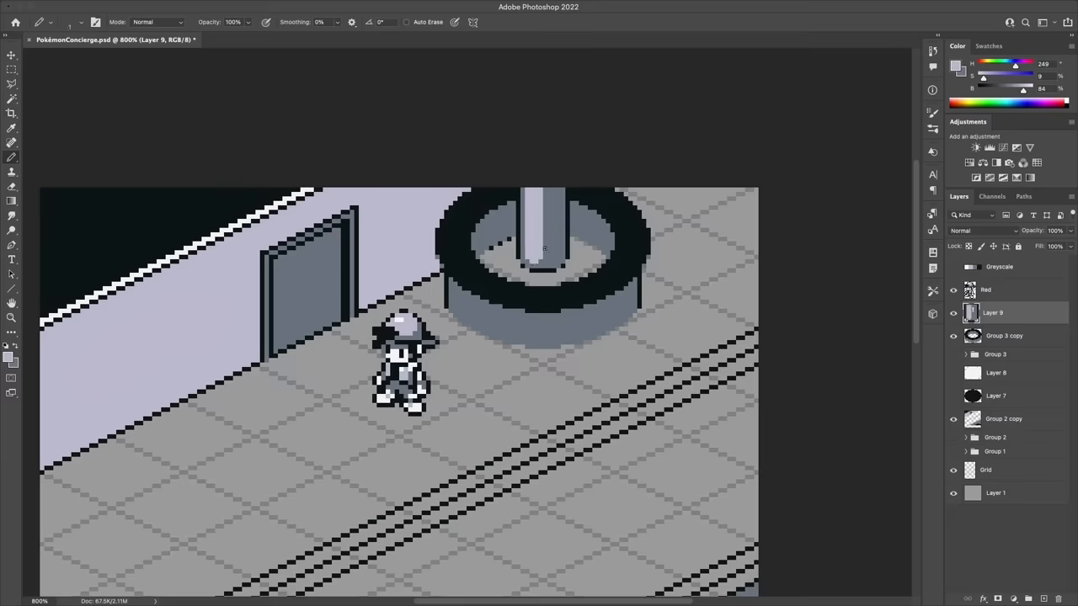
- On a new layer, draw the curving staircase beside the pillar, with darker grey edge pixels
{"action": "left_click", "coordinate": [1038, 599]}
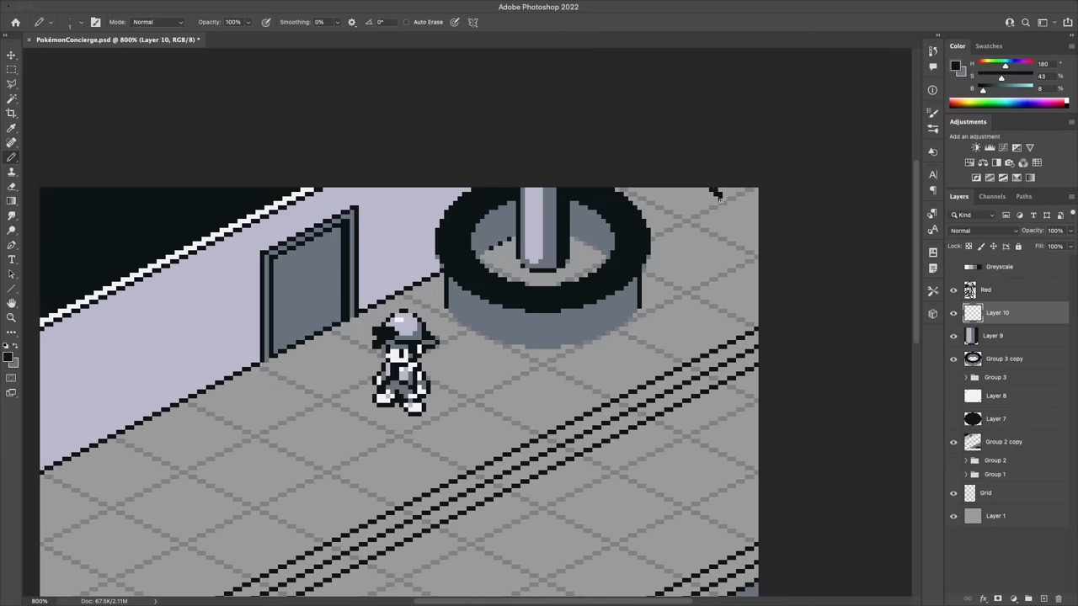
{"action": "left_click_drag", "start_coordinate": [720, 198], "coordinate": [668, 355]}
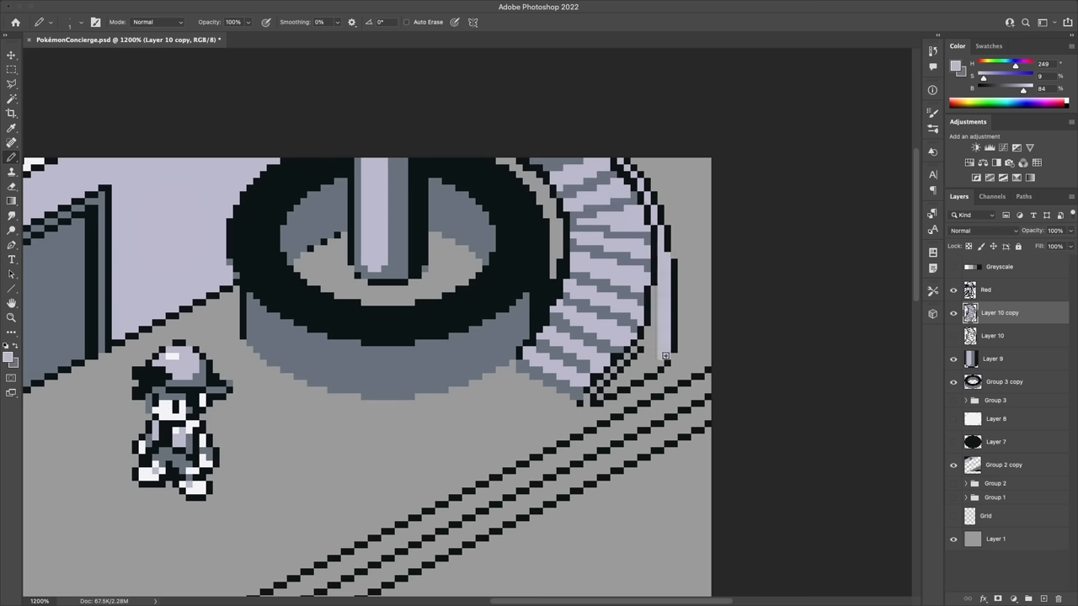
{"action": "left_click", "coordinate": [662, 347]}
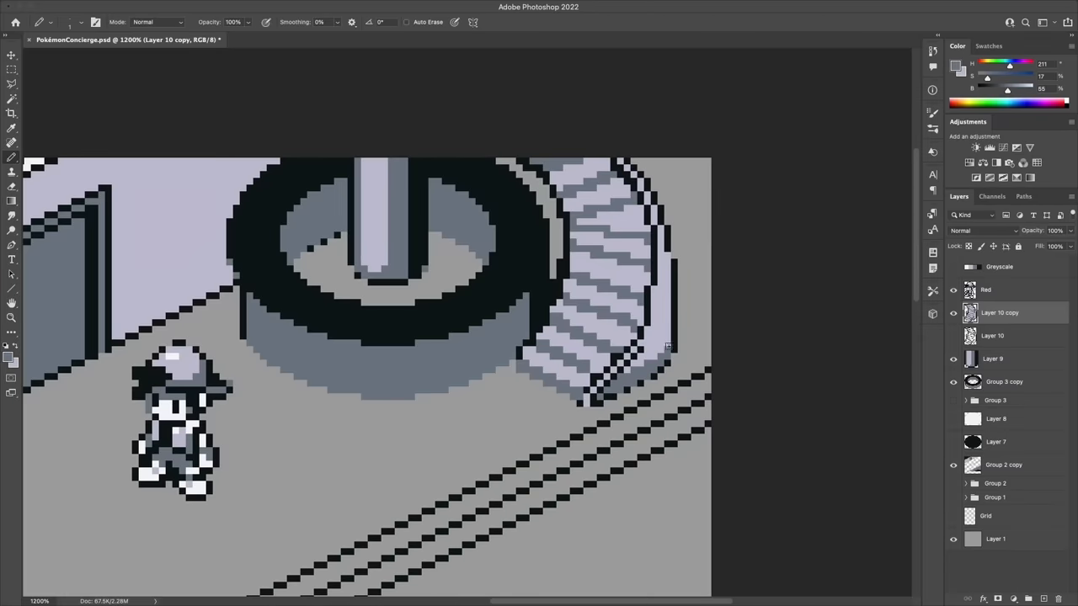
{"action": "left_click_drag", "start_coordinate": [513, 162], "coordinate": [554, 274]}
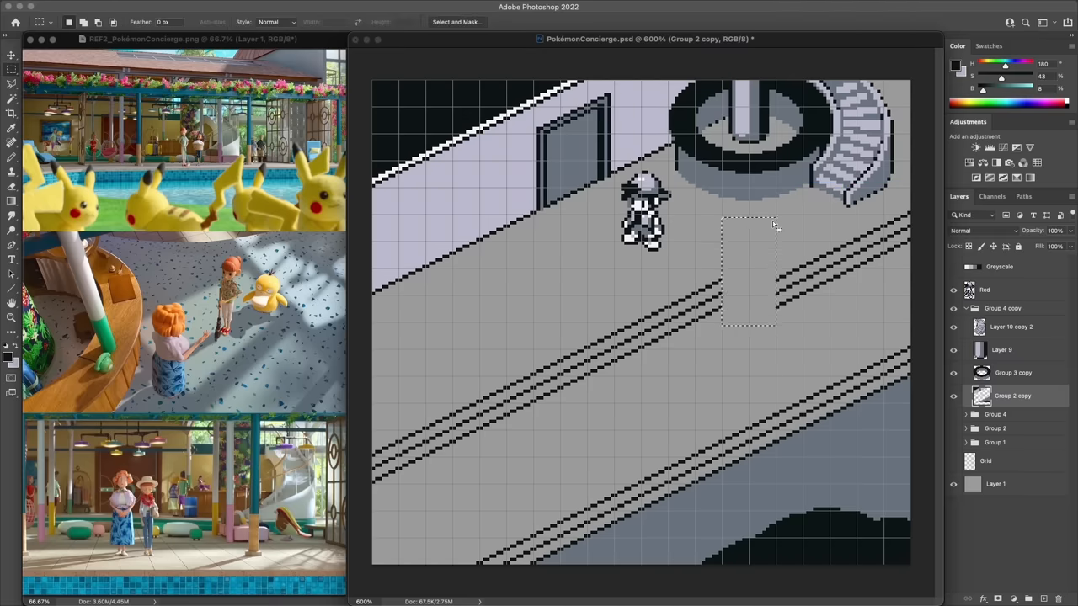
- Shift a middle section of the three floor stripes and patch the connecting pixels
{"action": "left_click_drag", "start_coordinate": [724, 223], "coordinate": [474, 459]}
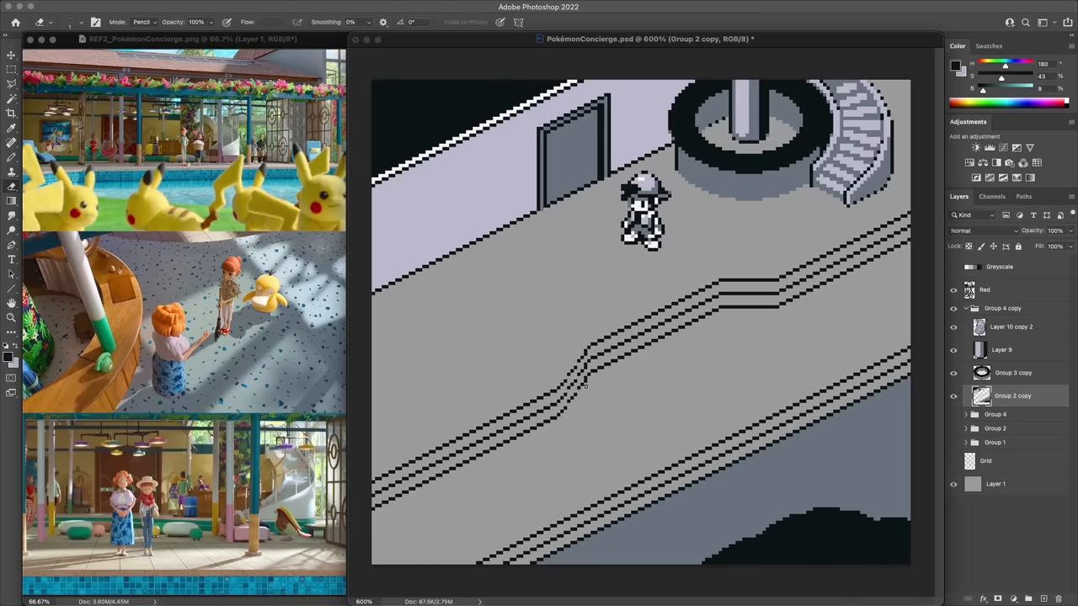
{"action": "left_click", "coordinate": [564, 395]}
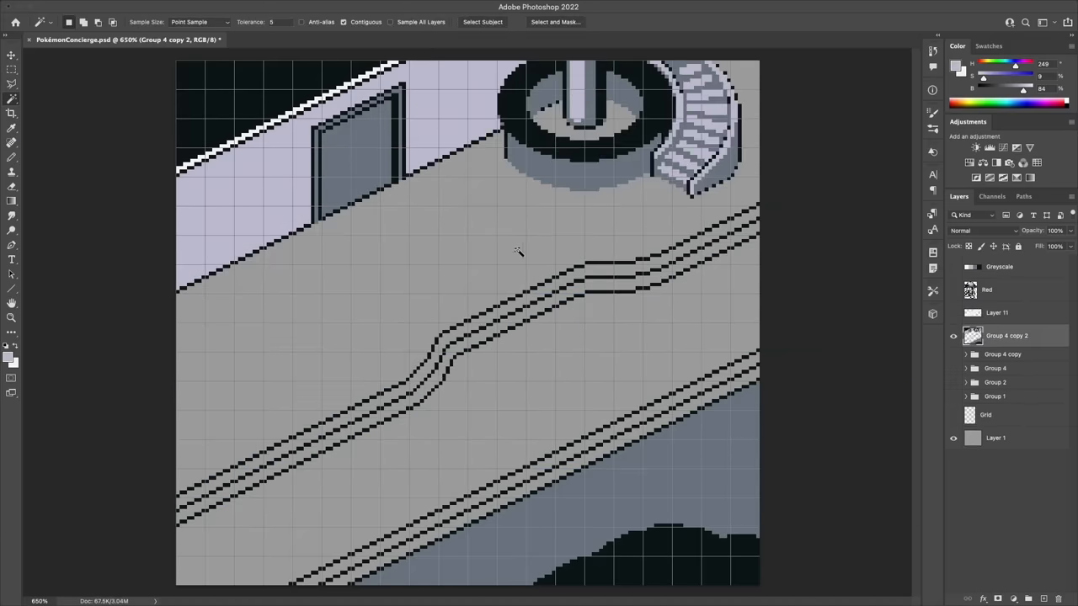
{"action": "left_click", "coordinate": [996, 312]}
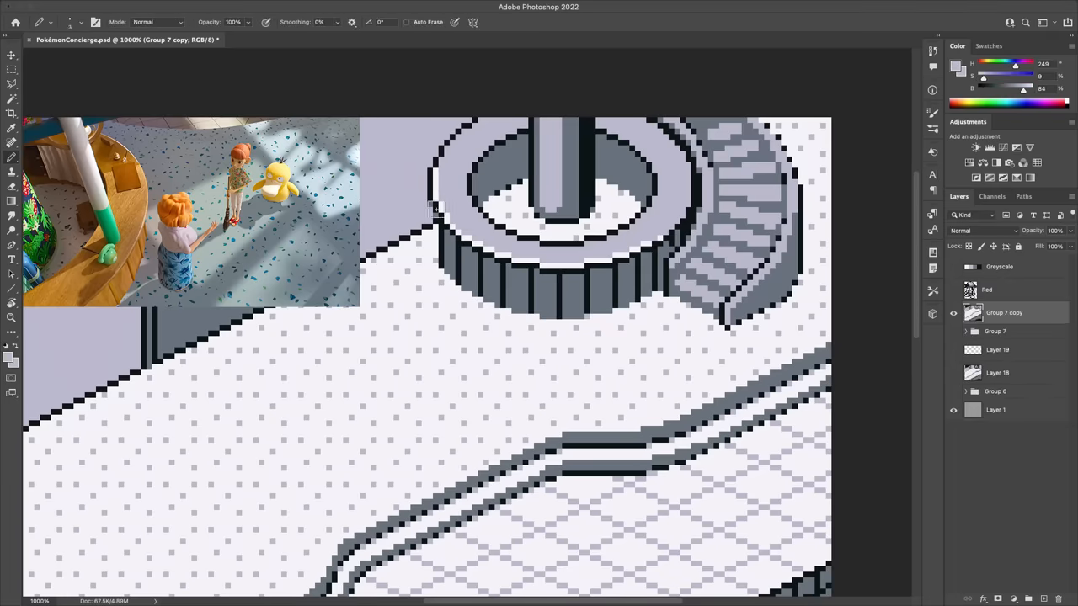
- Redraw the pillar base as a slatted planter with a reshaped ledge in lighter tones
{"action": "left_click", "coordinate": [505, 167]}
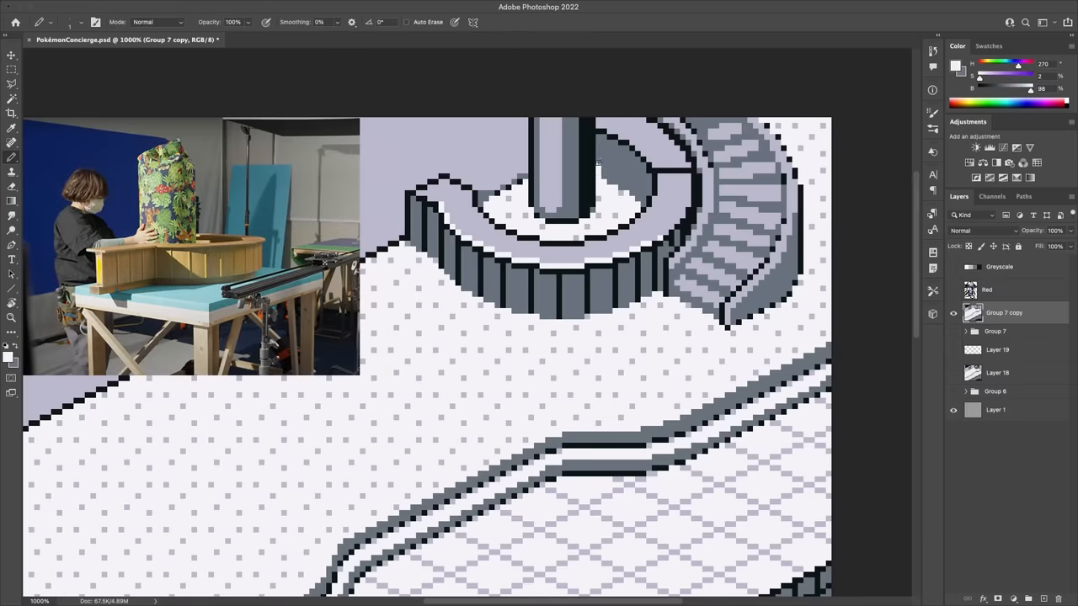
{"action": "left_click", "coordinate": [637, 163]}
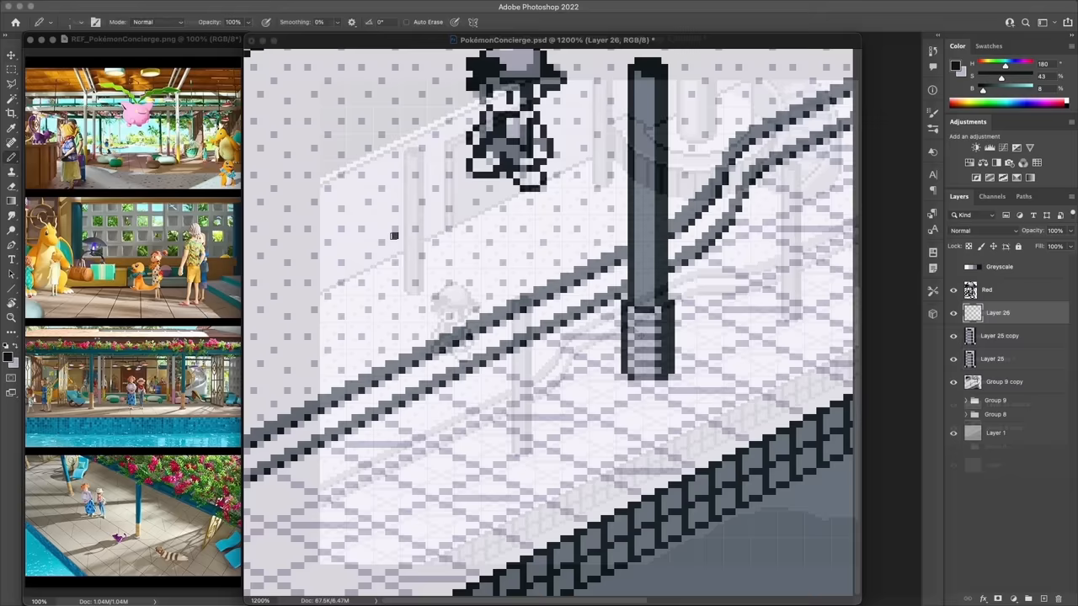
- Sketch the lounge chair outline, then fill its shape and shade its legs in grey
{"action": "left_click_drag", "start_coordinate": [318, 194], "coordinate": [396, 236]}
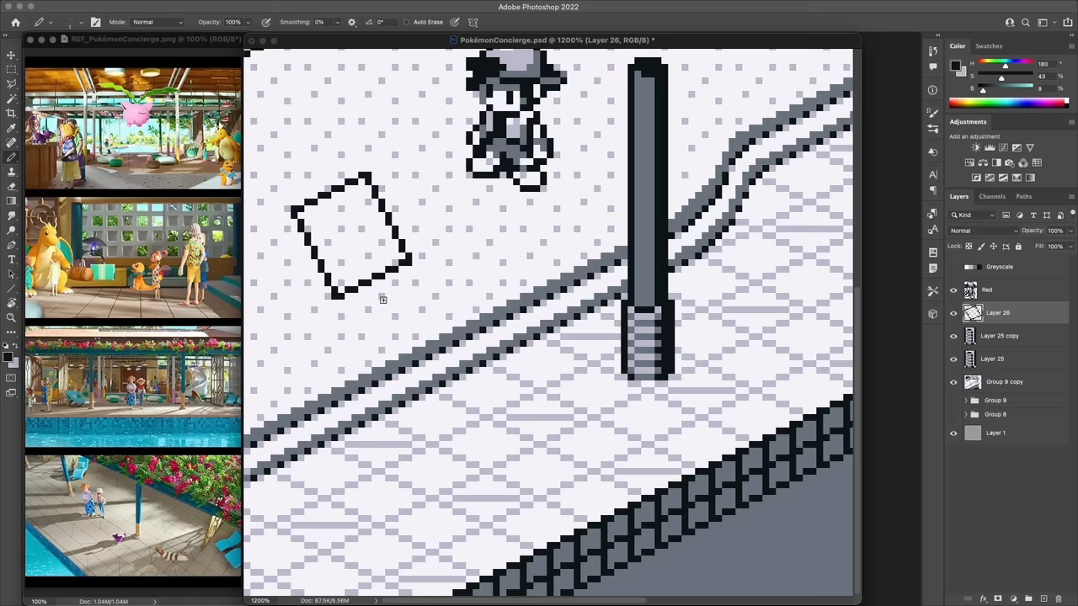
{"action": "left_click_drag", "start_coordinate": [384, 299], "coordinate": [459, 295]}
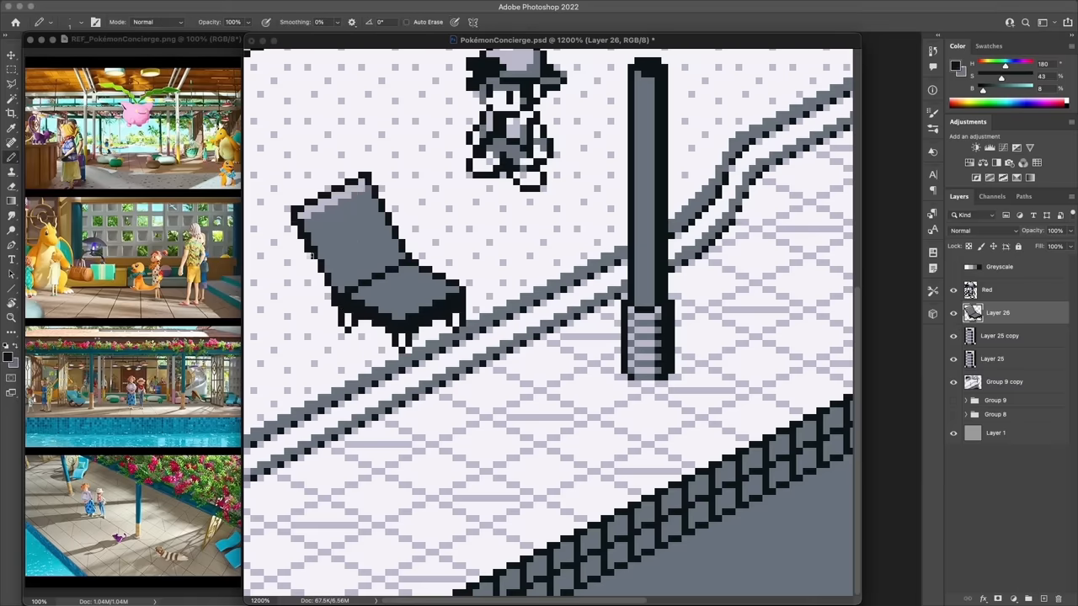
{"action": "left_click_drag", "start_coordinate": [354, 253], "coordinate": [413, 400]}
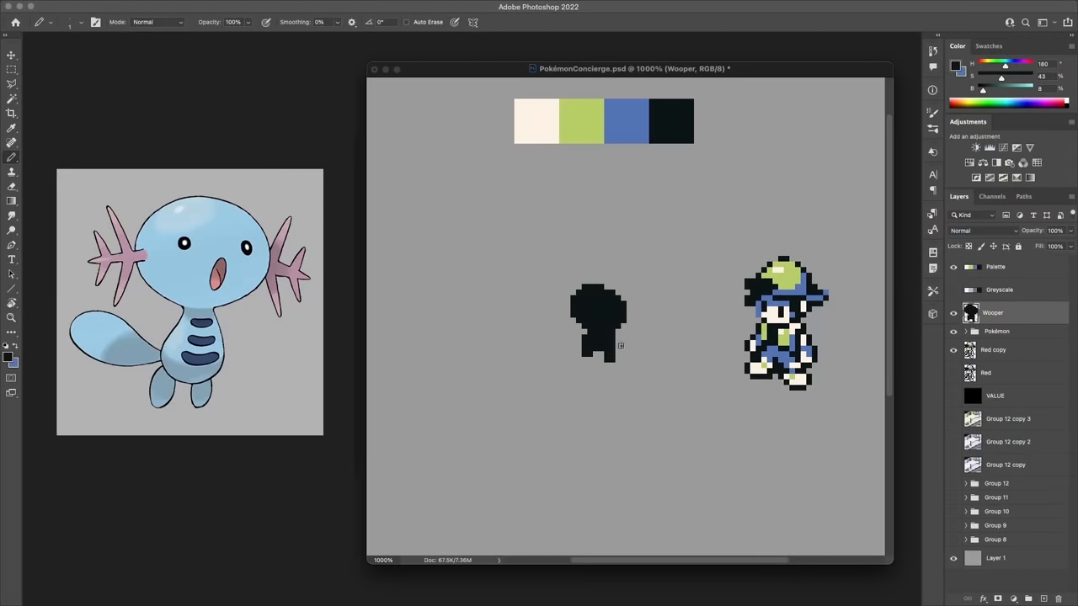
- Paint Wooper's head with the blue sampled from the palette
{"action": "left_click", "coordinate": [602, 324]}
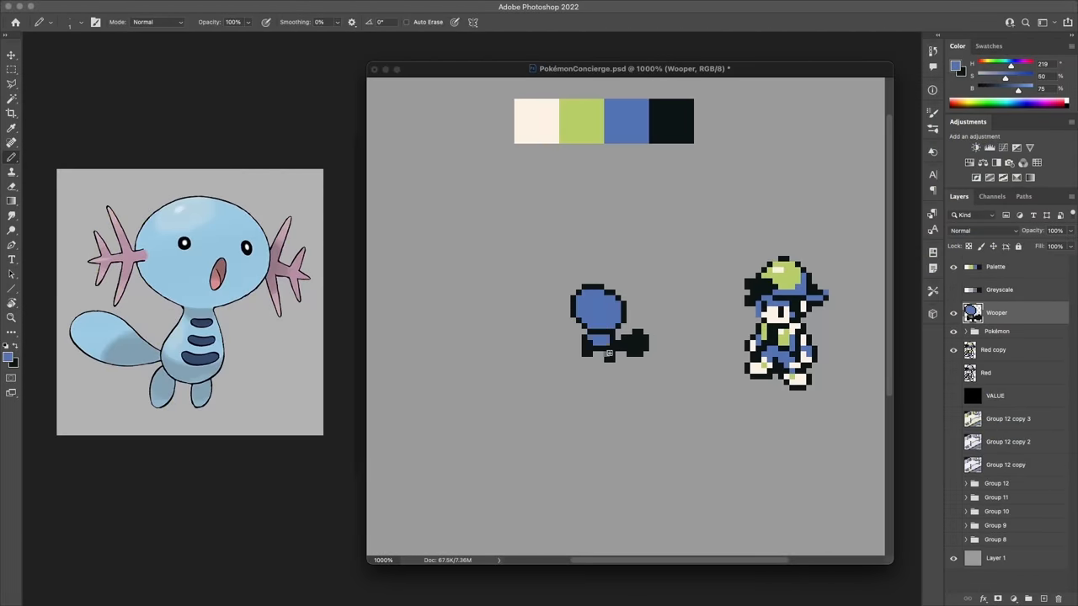
{"action": "left_click", "coordinate": [598, 320]}
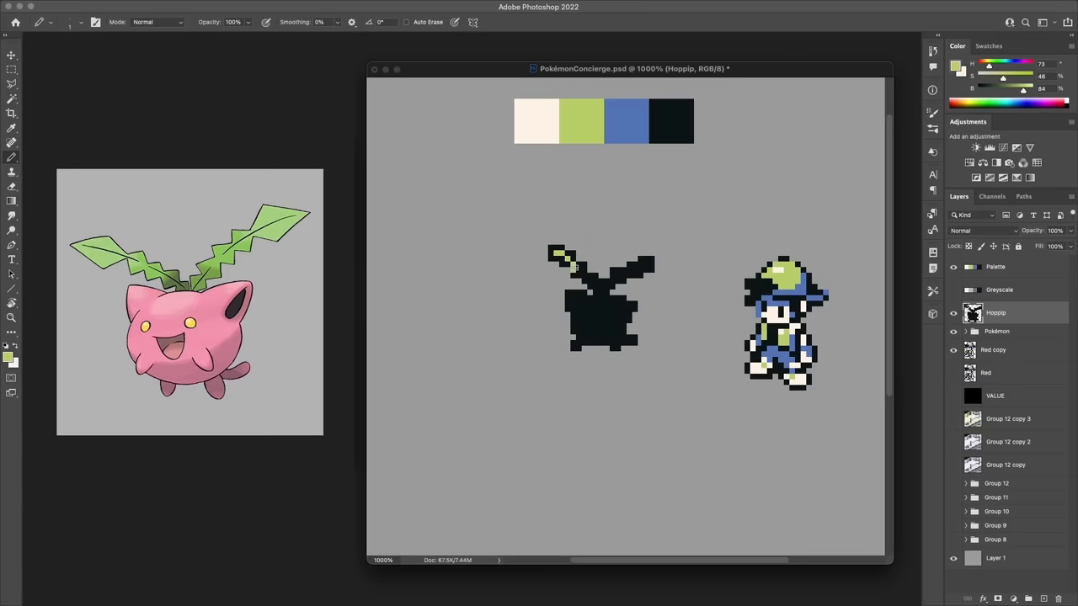
- Draw the green Diglett sprite with a dark outline over the reference
{"action": "left_click", "coordinate": [602, 316]}
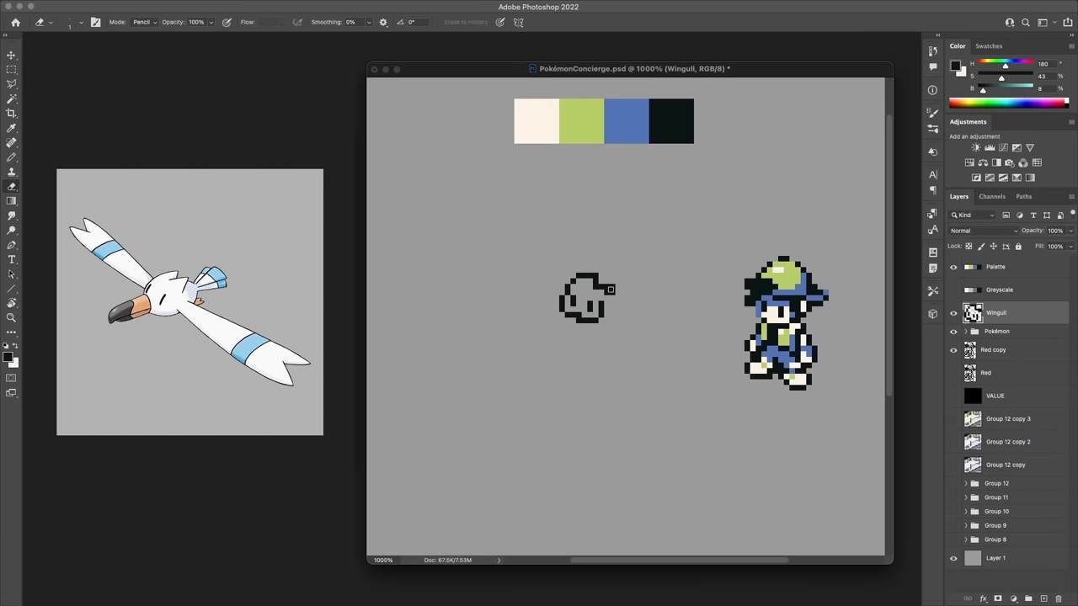
{"action": "left_click", "coordinate": [585, 299]}
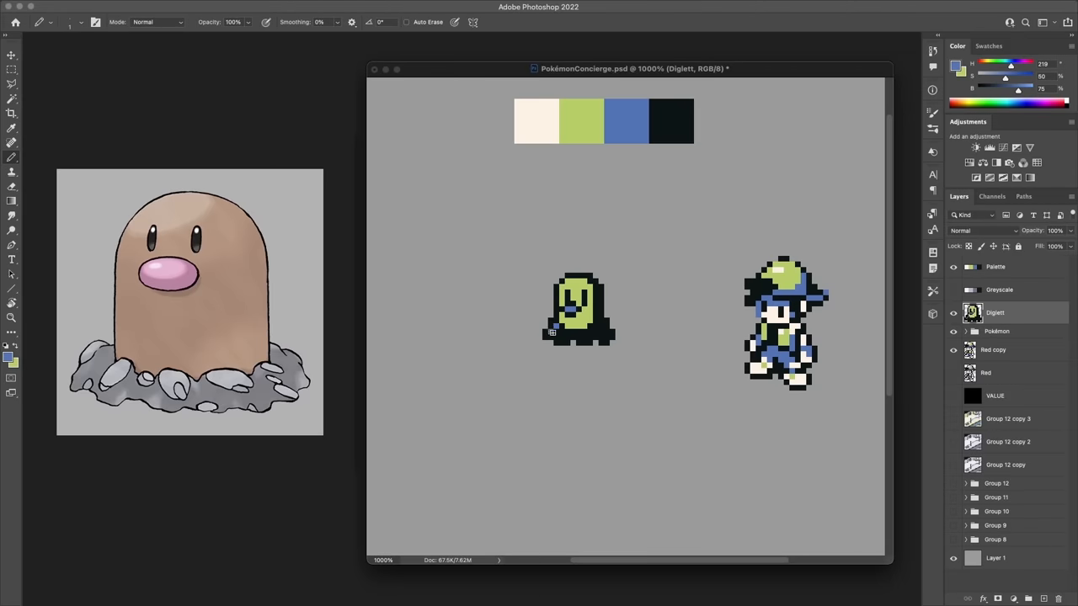
- Paint Psyduck's silhouette with green body, cream bill and feet, and blue shading
{"action": "left_click", "coordinate": [579, 335]}
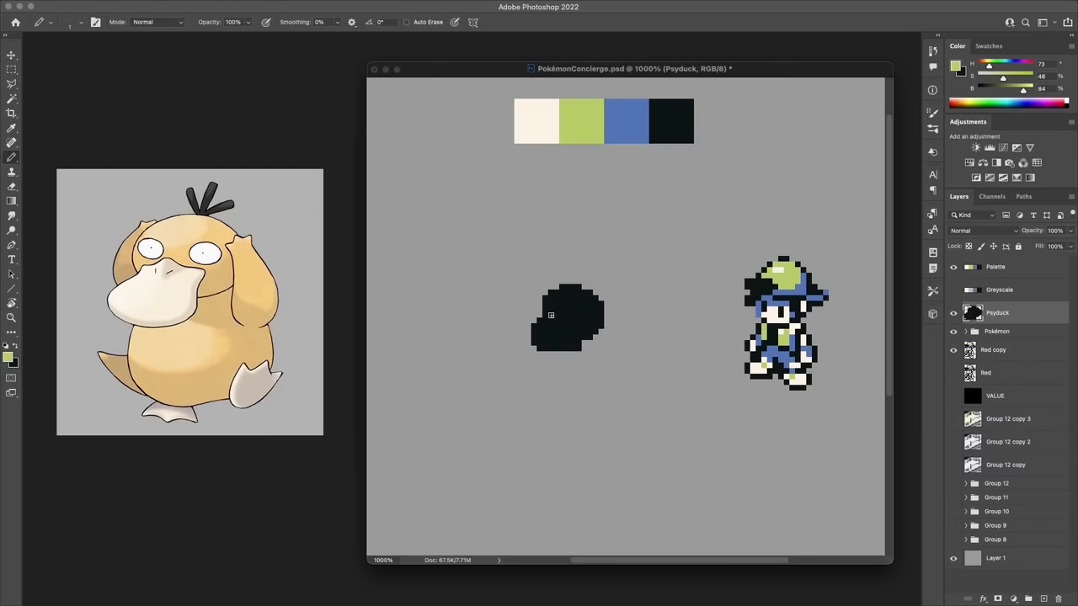
{"action": "left_click", "coordinate": [568, 318]}
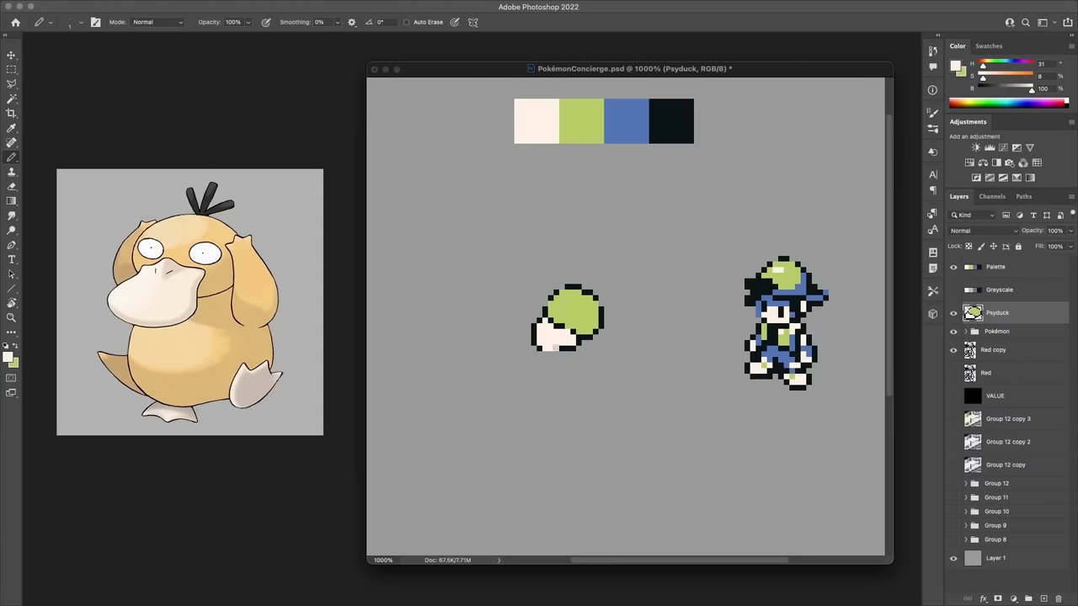
{"action": "left_click", "coordinate": [571, 337]}
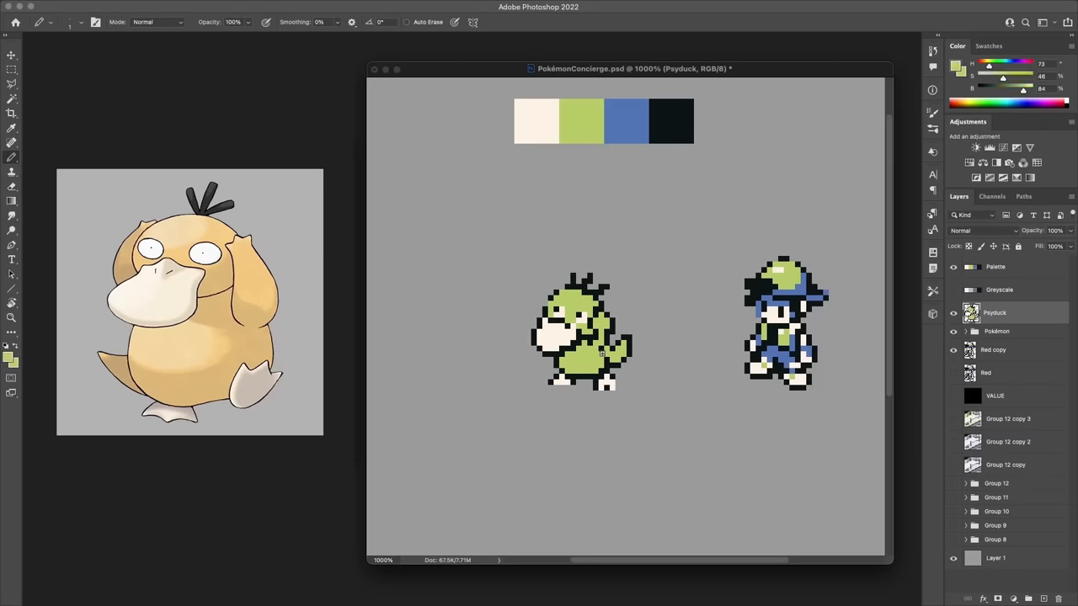
{"action": "left_click", "coordinate": [581, 337]}
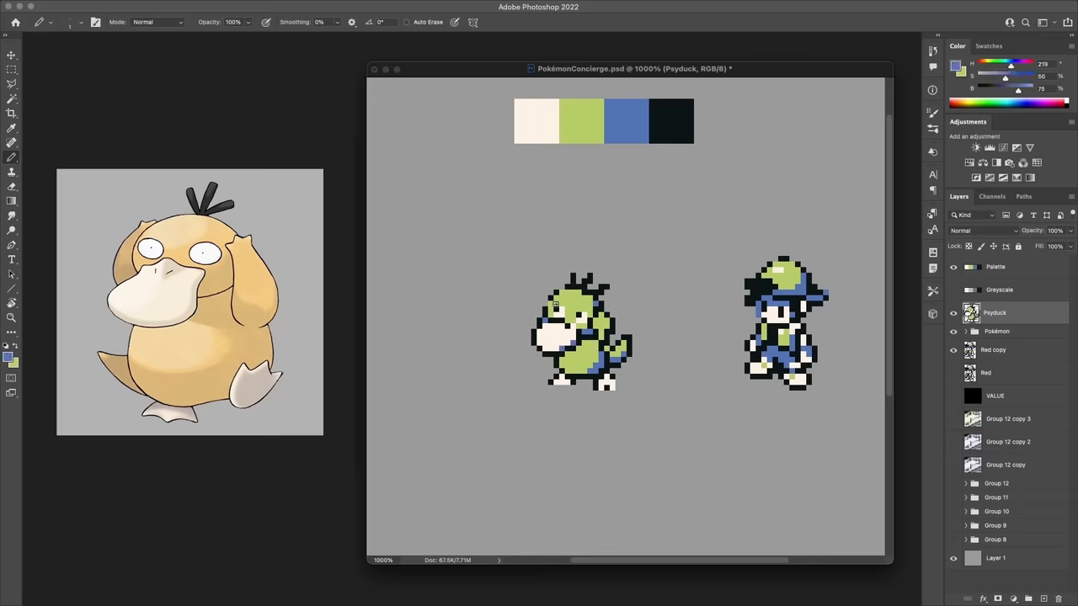
{"action": "left_click", "coordinate": [995, 312]}
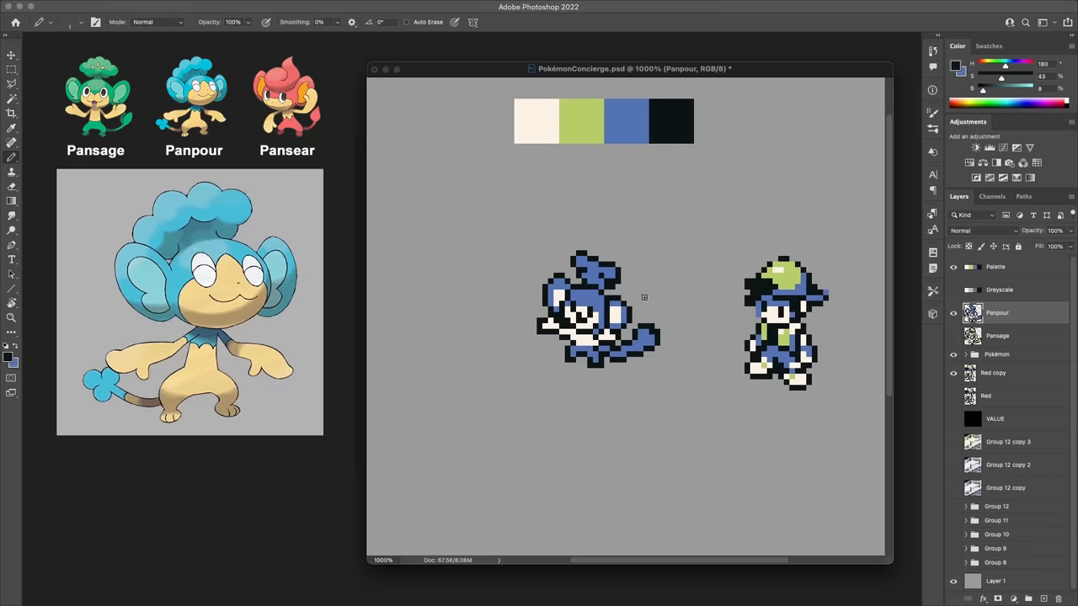
- Add pixels to the Pansage and Panpour monkey sprites
{"action": "left_click", "coordinate": [657, 341]}
{"action": "type", "text": "Pansear"}
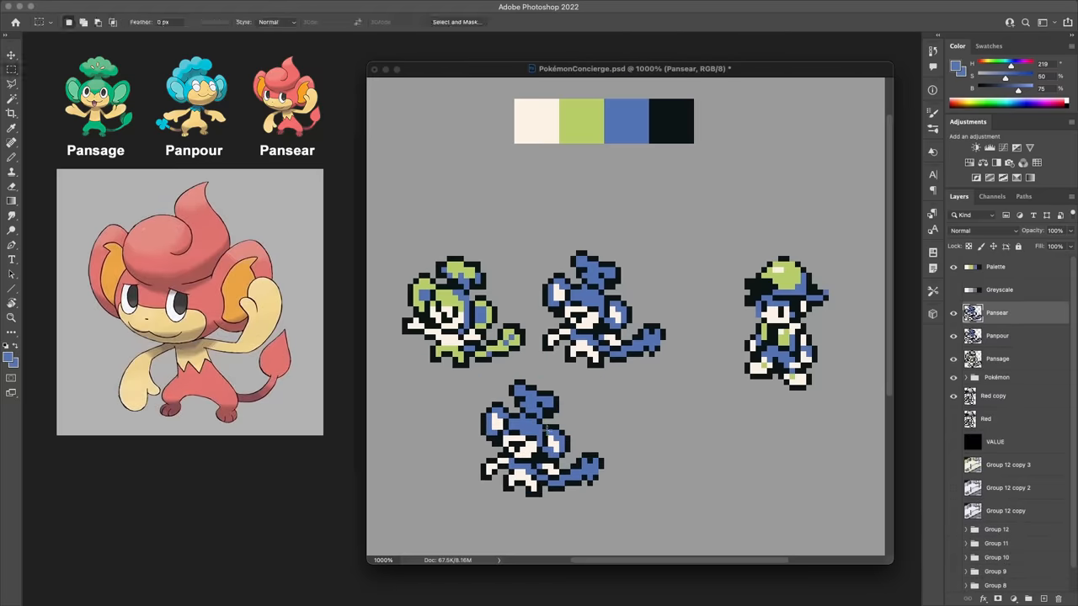
- Repaint the Pansear sprite's blue areas in green and cream
{"action": "left_click", "coordinate": [531, 396]}
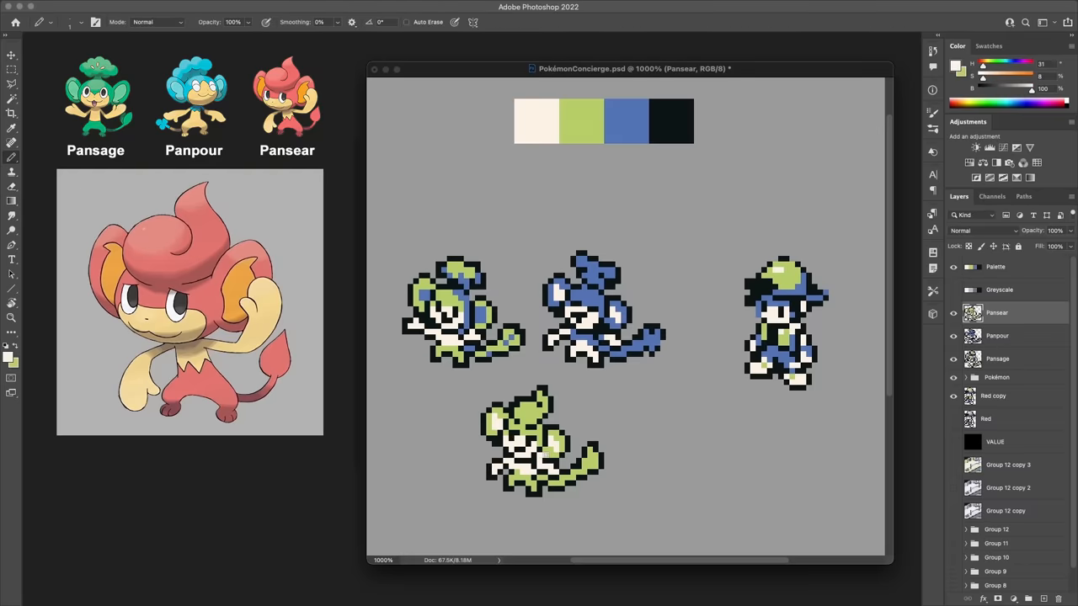
{"action": "left_click_drag", "start_coordinate": [569, 436], "coordinate": [621, 502]}
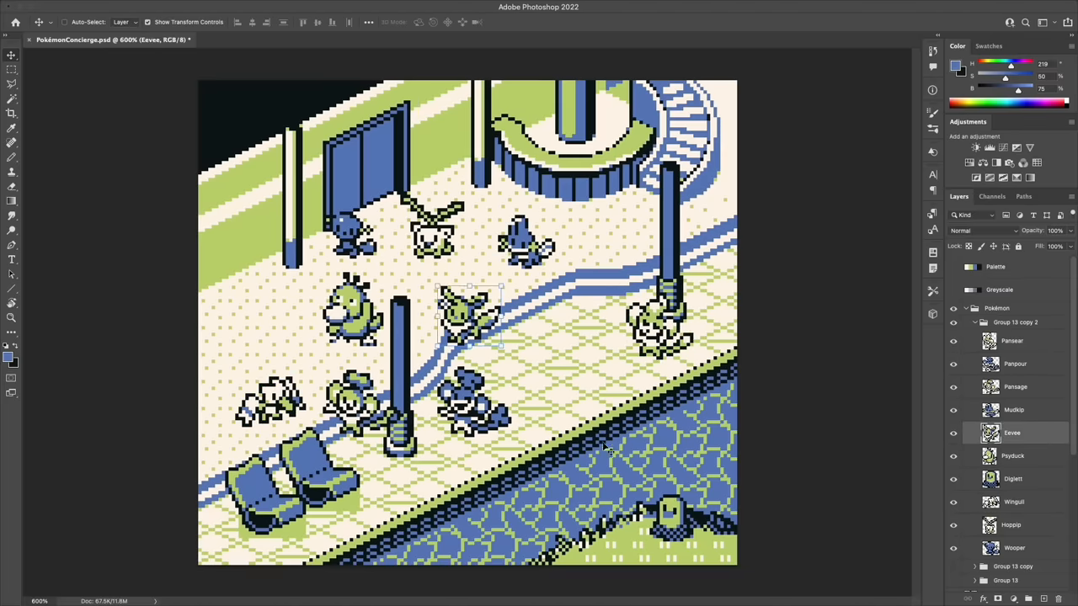
- Drag a Pokémon sprite to a new spot on the lobby floor
{"action": "left_click_drag", "start_coordinate": [472, 311], "coordinate": [606, 211]}
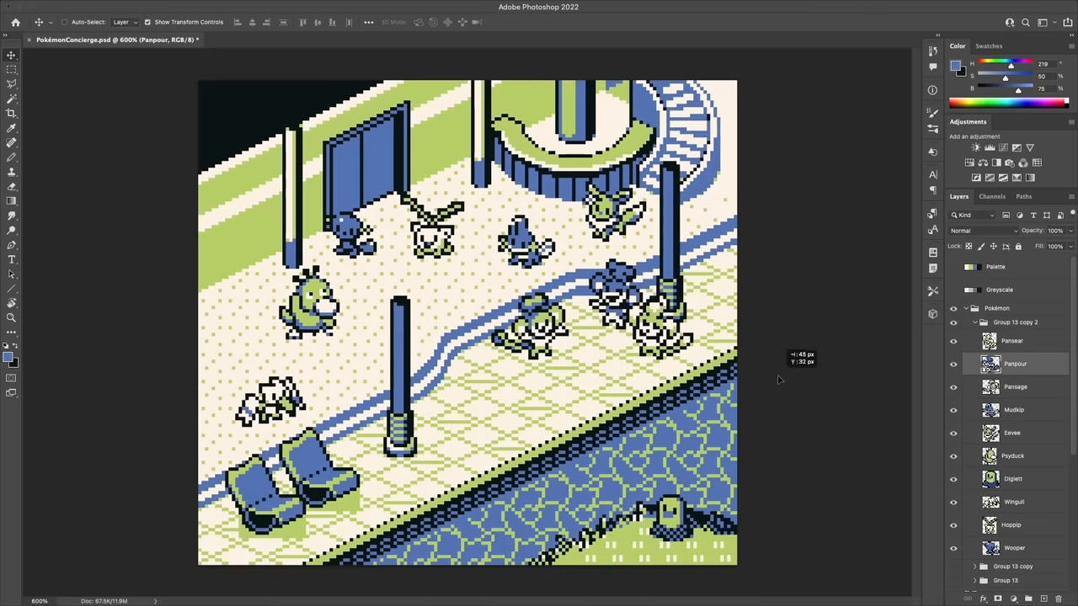
{"action": "left_click", "coordinate": [1015, 387]}
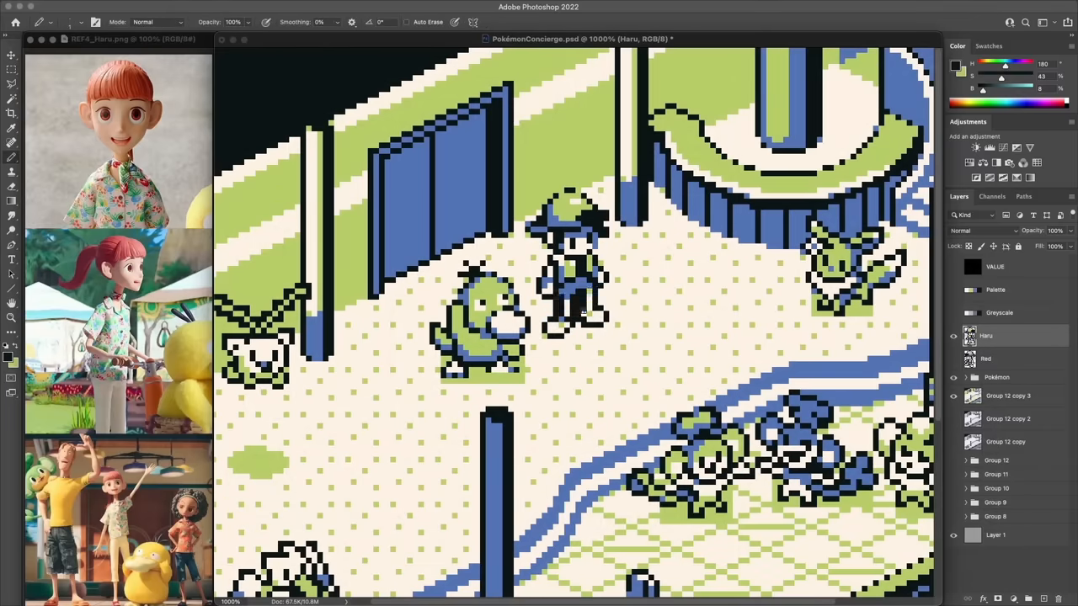
- Redraw the top of Haru's head as hair and add a ponytail
{"action": "left_click", "coordinate": [585, 315]}
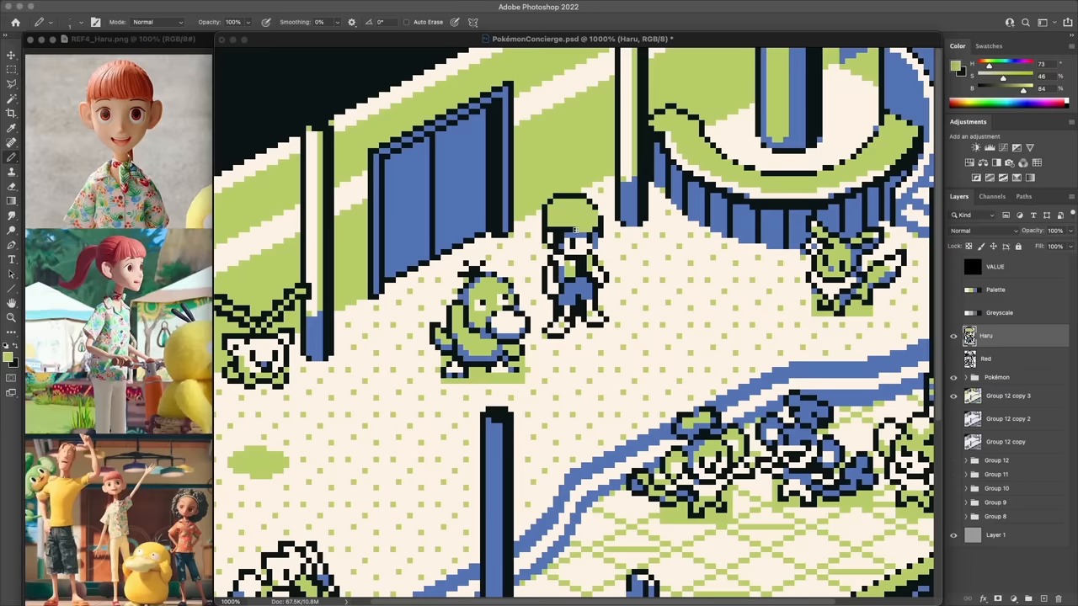
{"action": "left_click", "coordinate": [535, 223]}
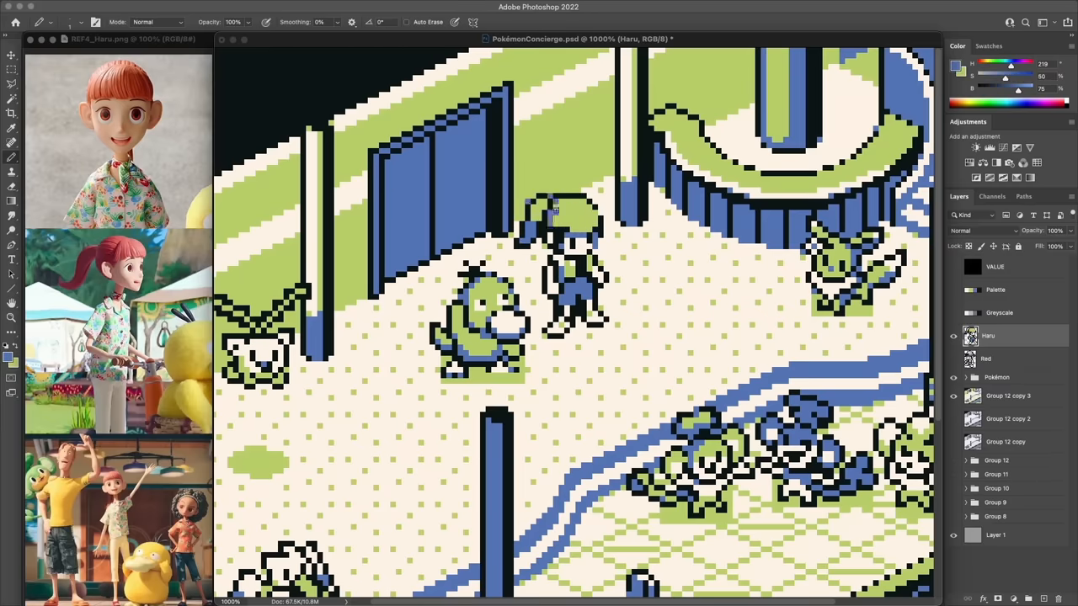
{"action": "left_click", "coordinate": [556, 227]}
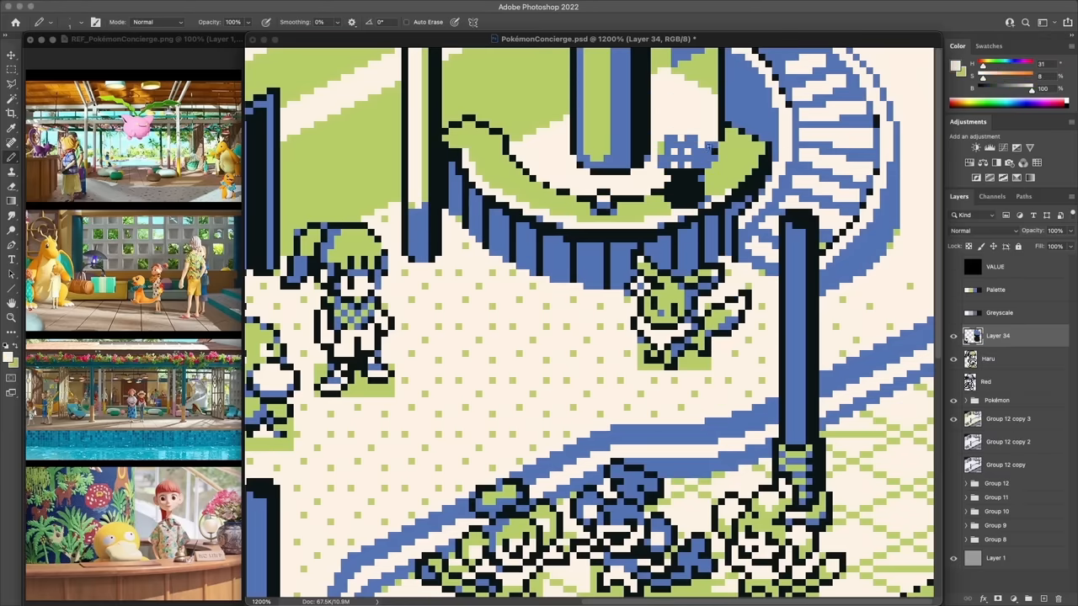
- Add checkered pixels for the plant on the central structure's round ledge
{"action": "left_click", "coordinate": [691, 155]}
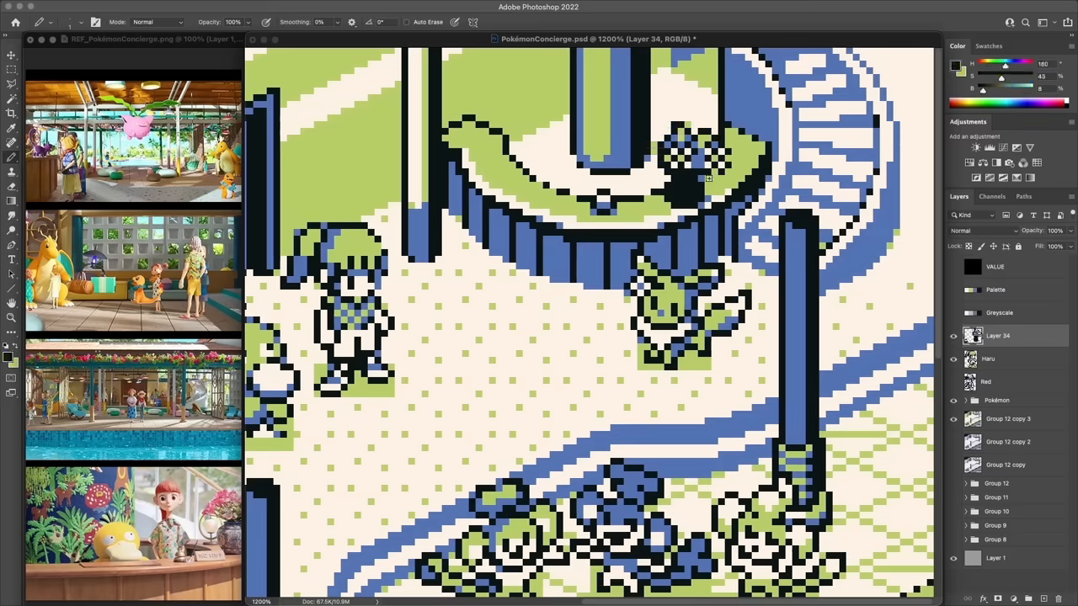